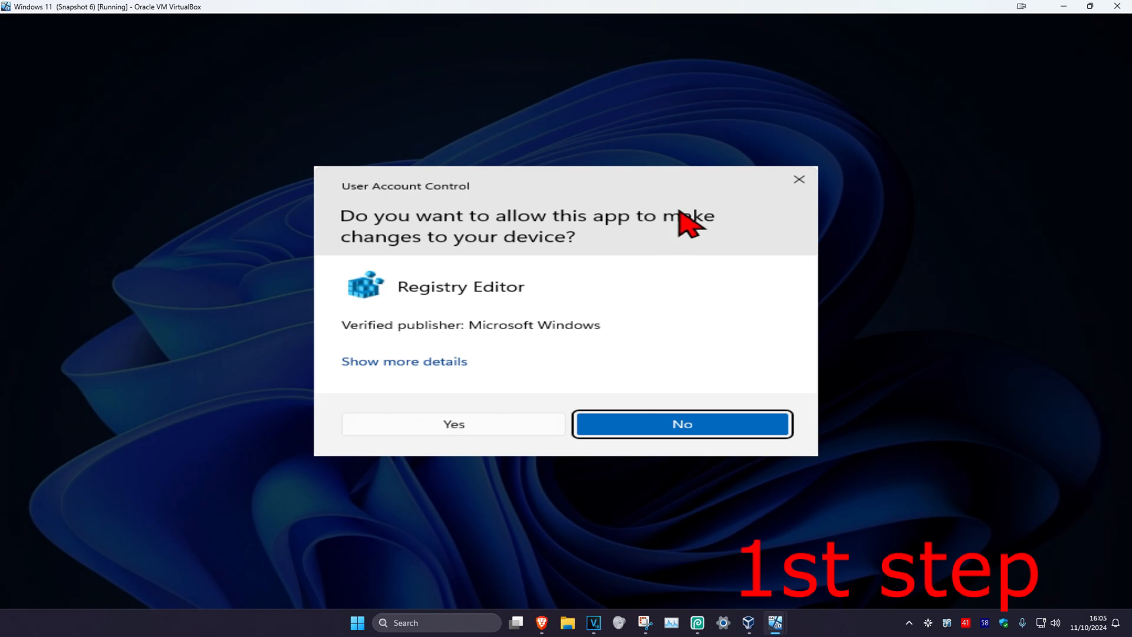
- Approve the UAC prompt and navigate to HKCU\Software\Adobe\Photoshop\130.0
click(454, 424)
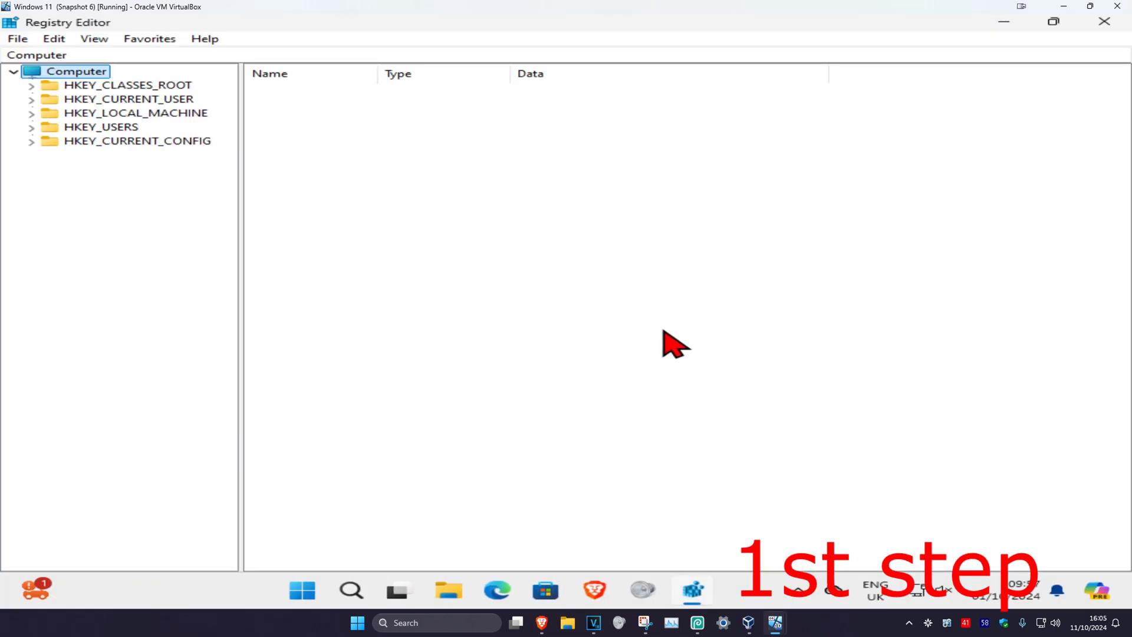
mouse_move(403, 77)
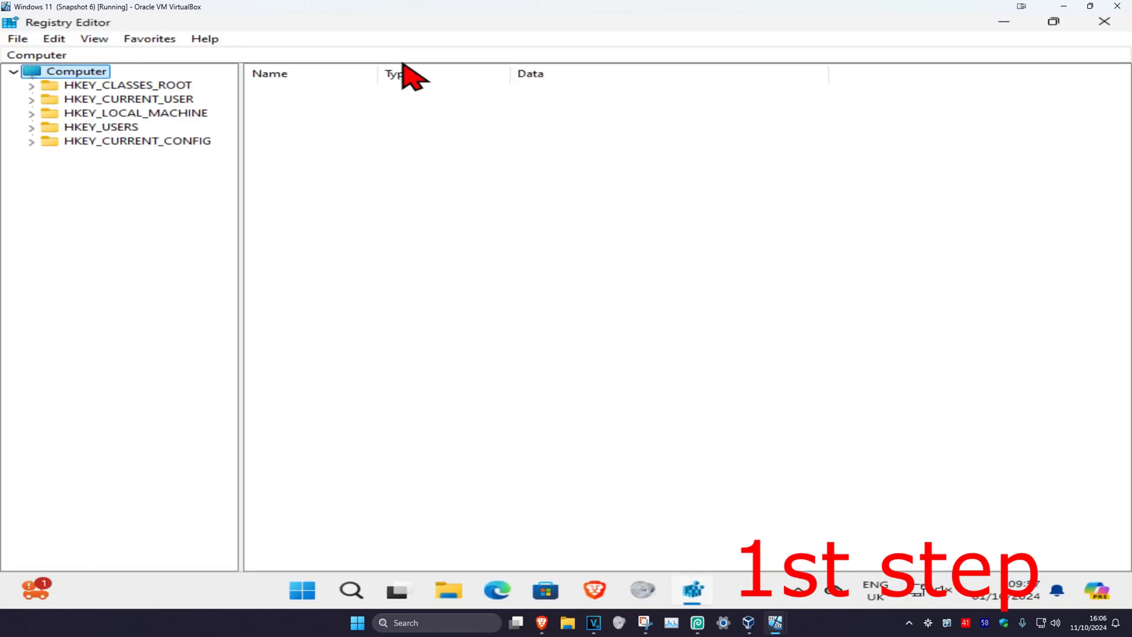
mouse_move(82, 109)
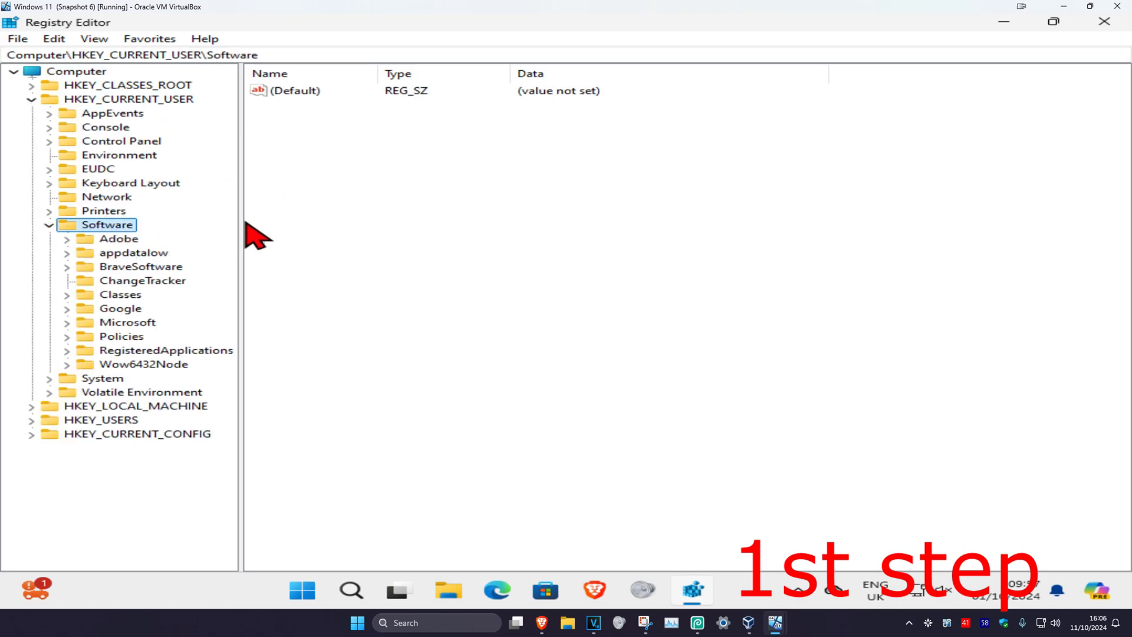
click(67, 239)
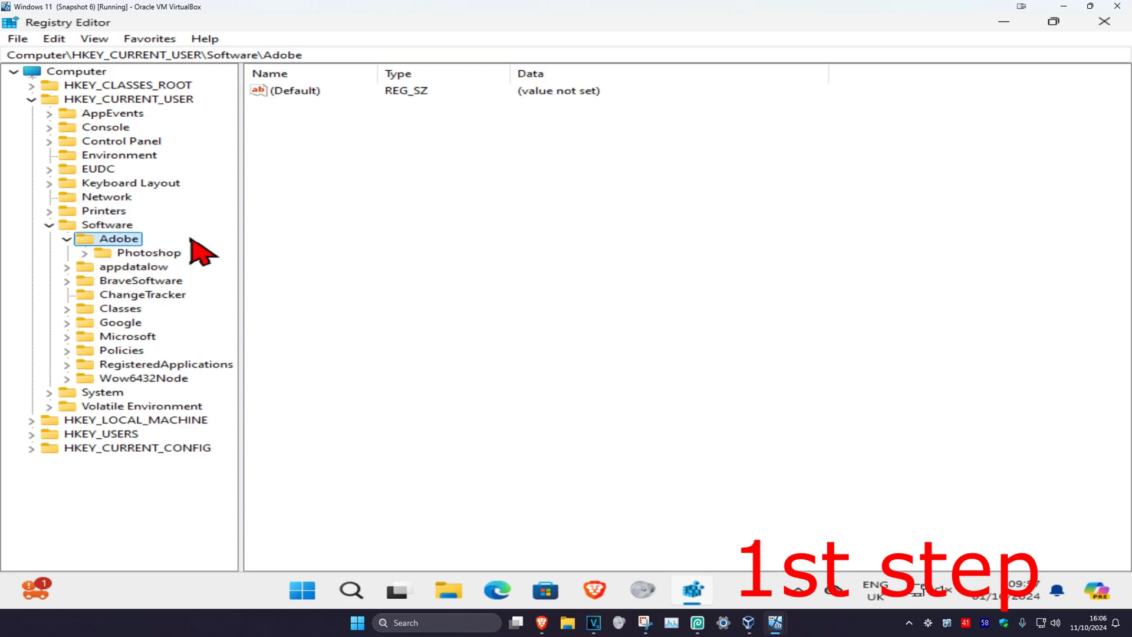
click(134, 253)
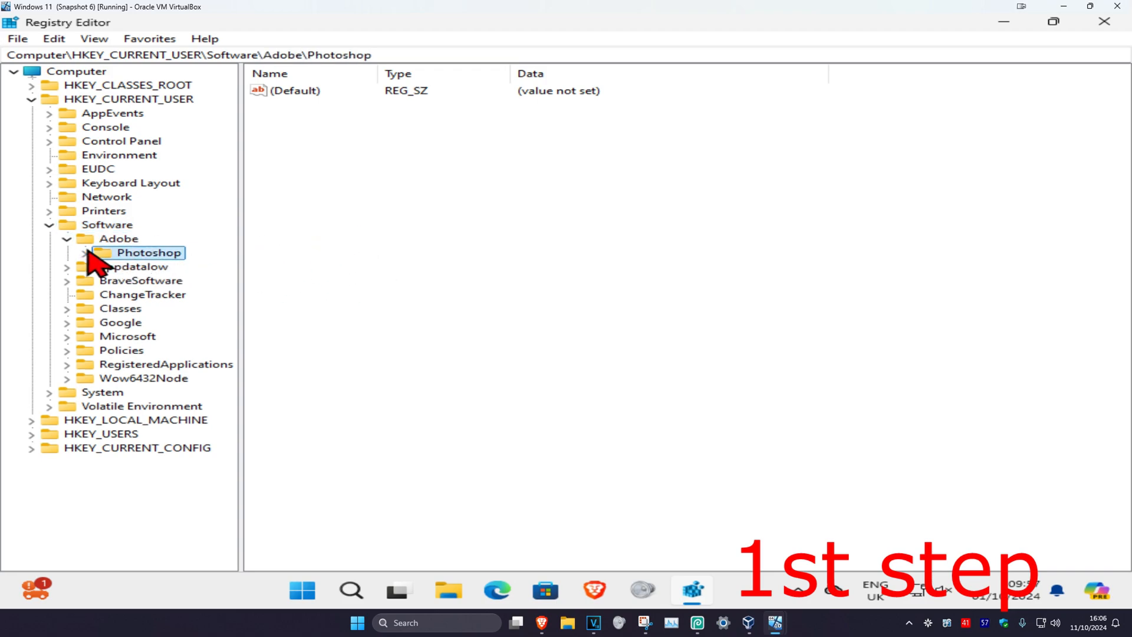
click(69, 252)
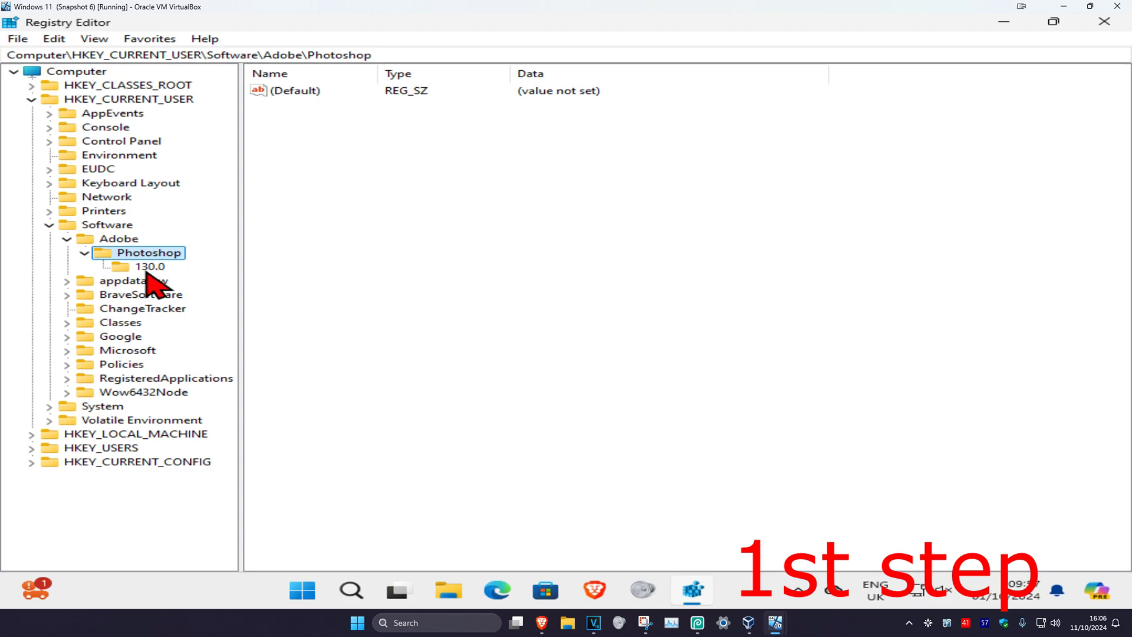
mouse_move(239, 303)
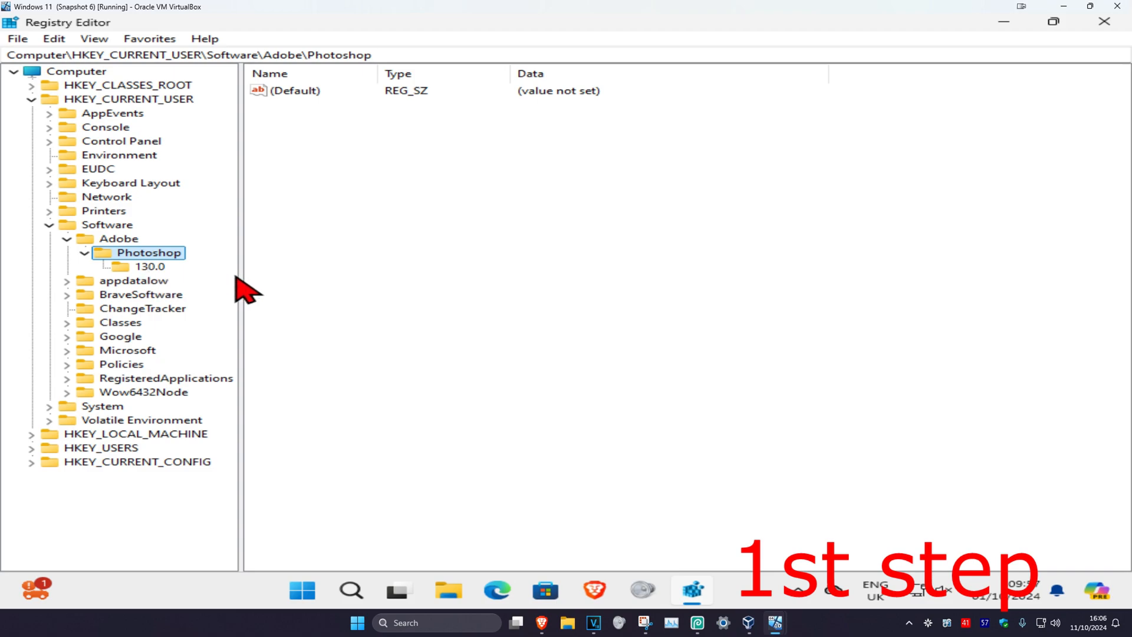
click(149, 267)
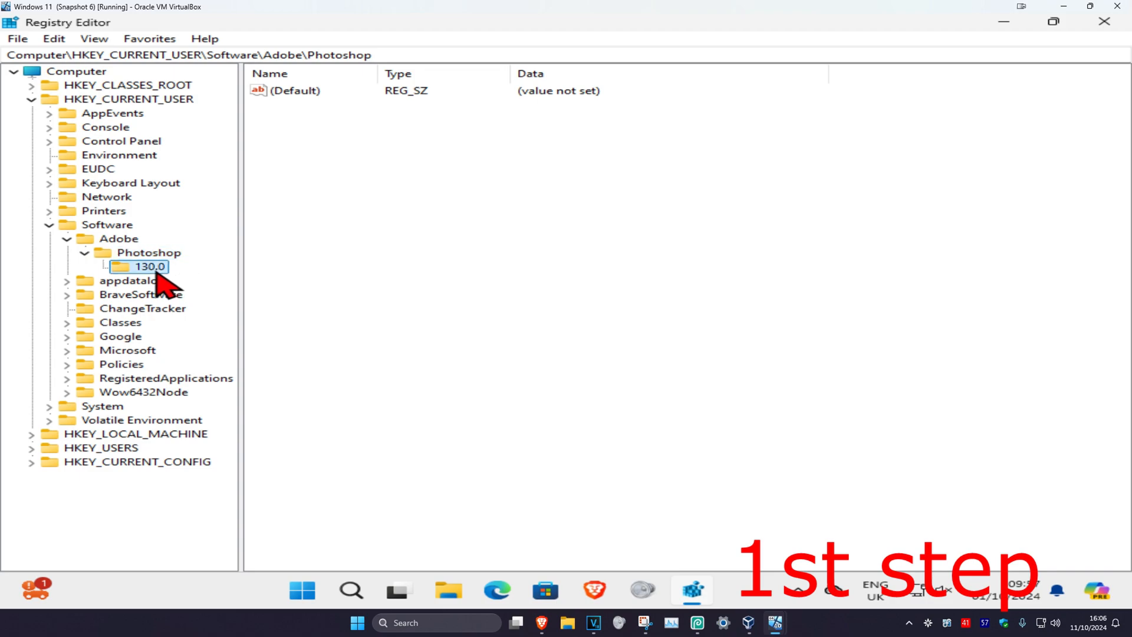
click(141, 267)
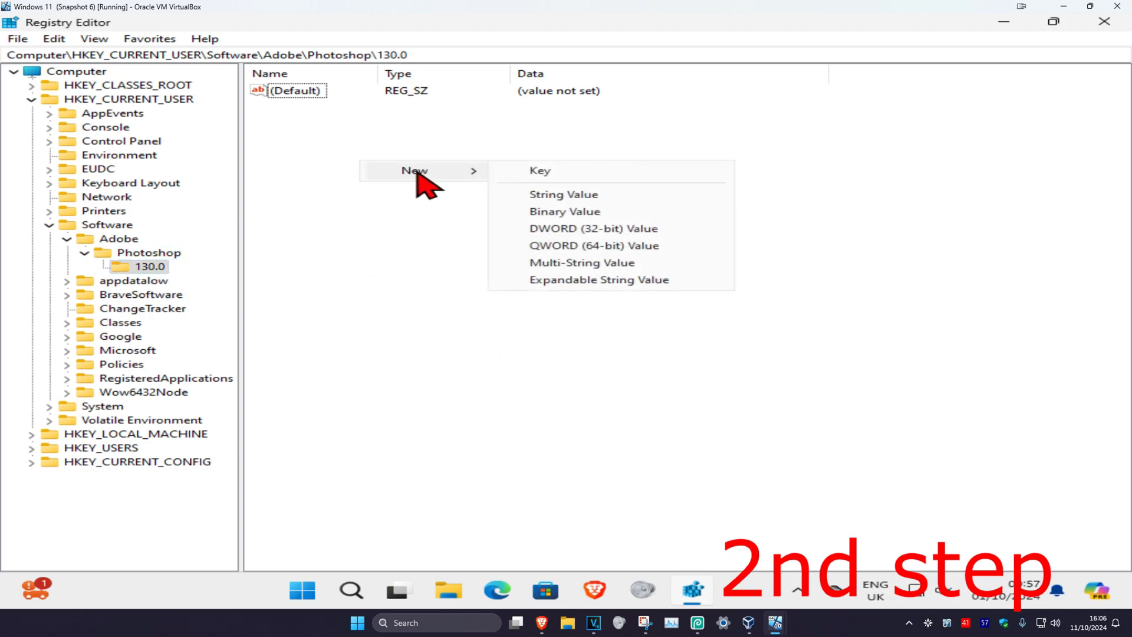
mouse_move(608, 245)
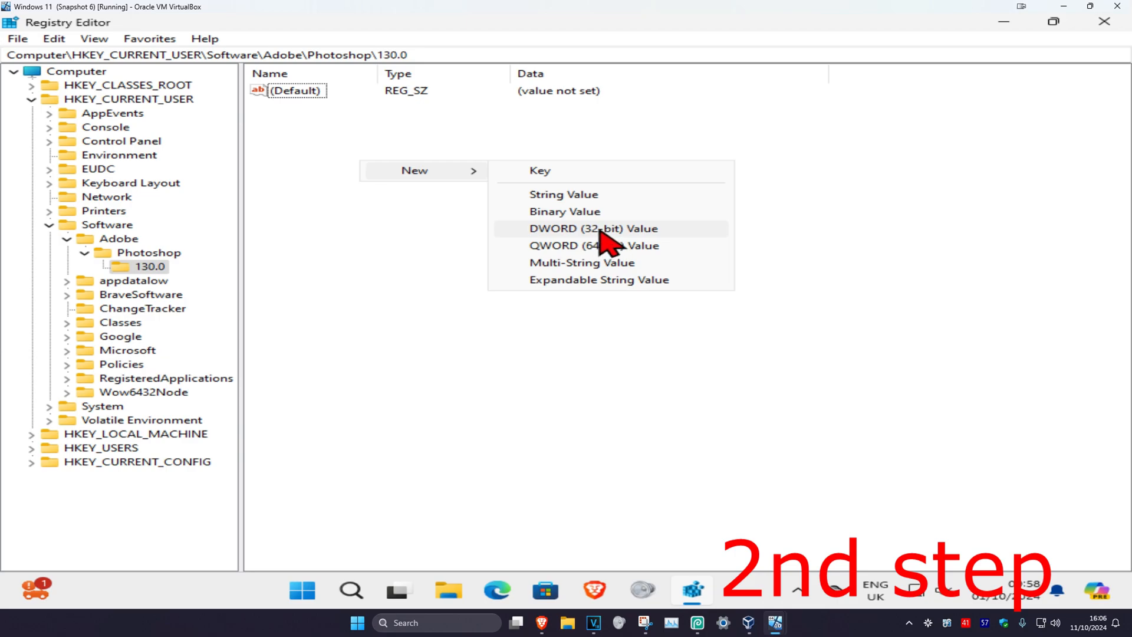
- Add a DWORD (32-bit) value named OverridePhysicalMemoryMB and widen the Name column
click(590, 228)
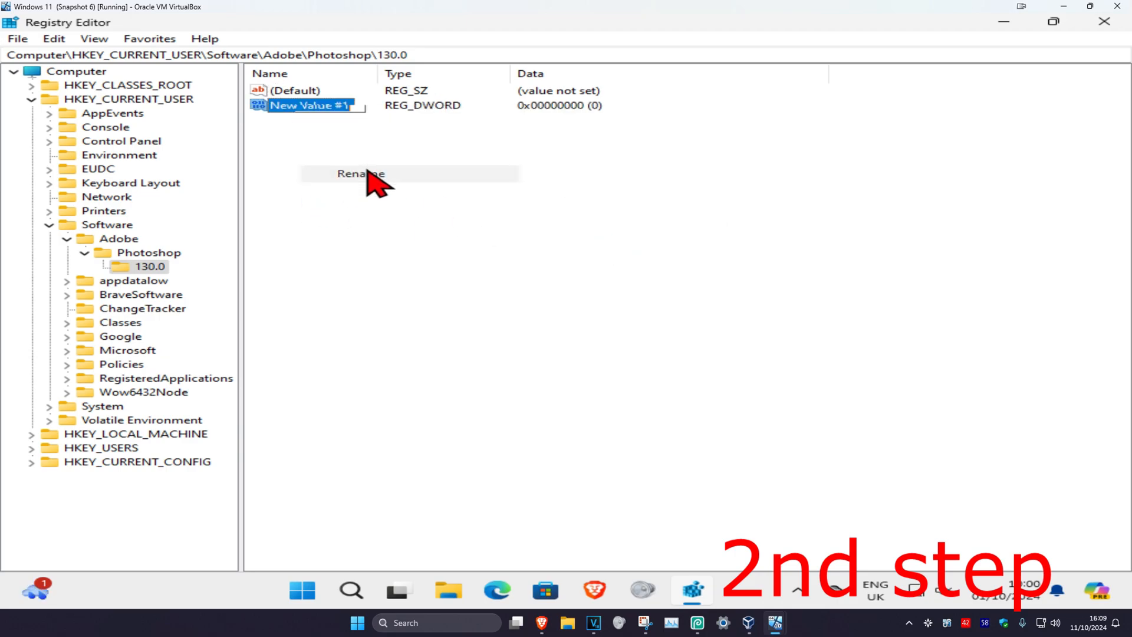
text(Ove)
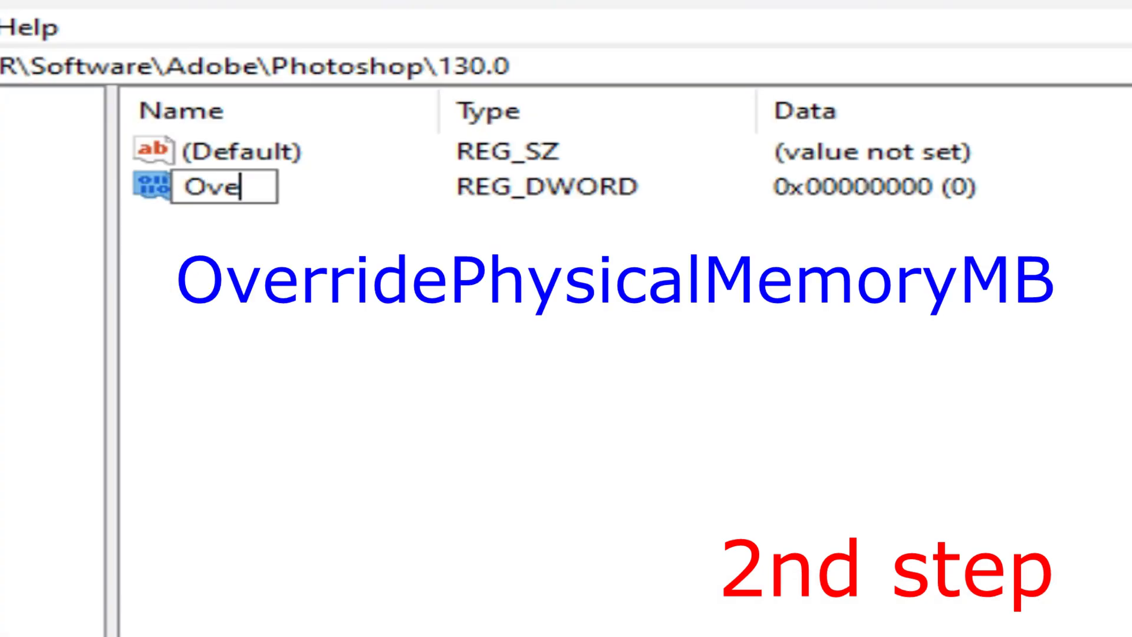
text(rrideP)
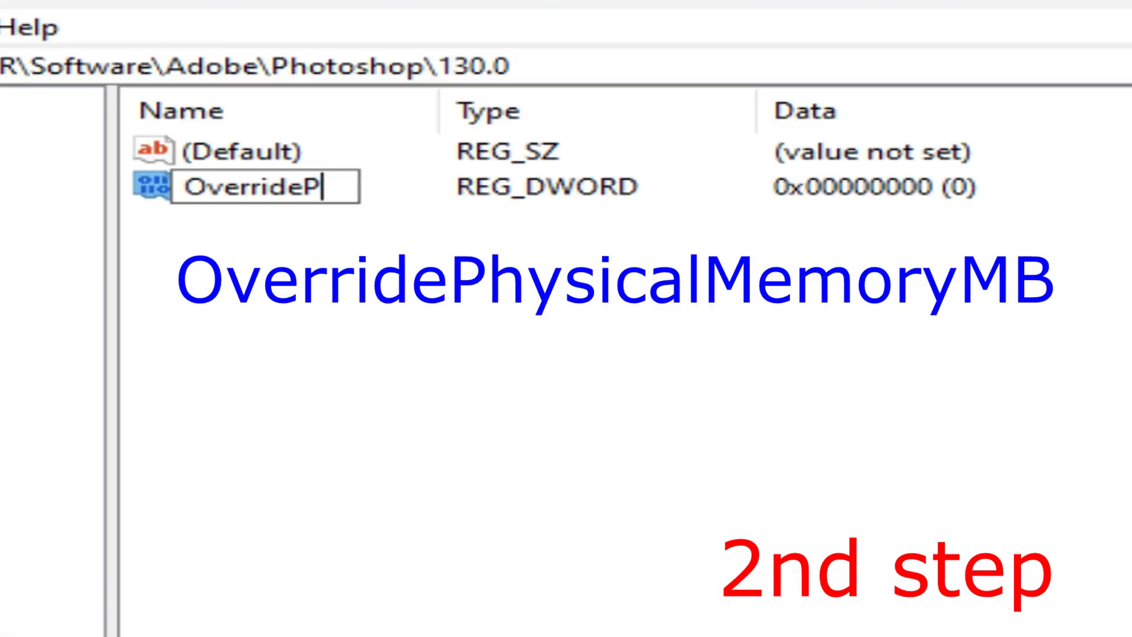
text(hysicalMemor)
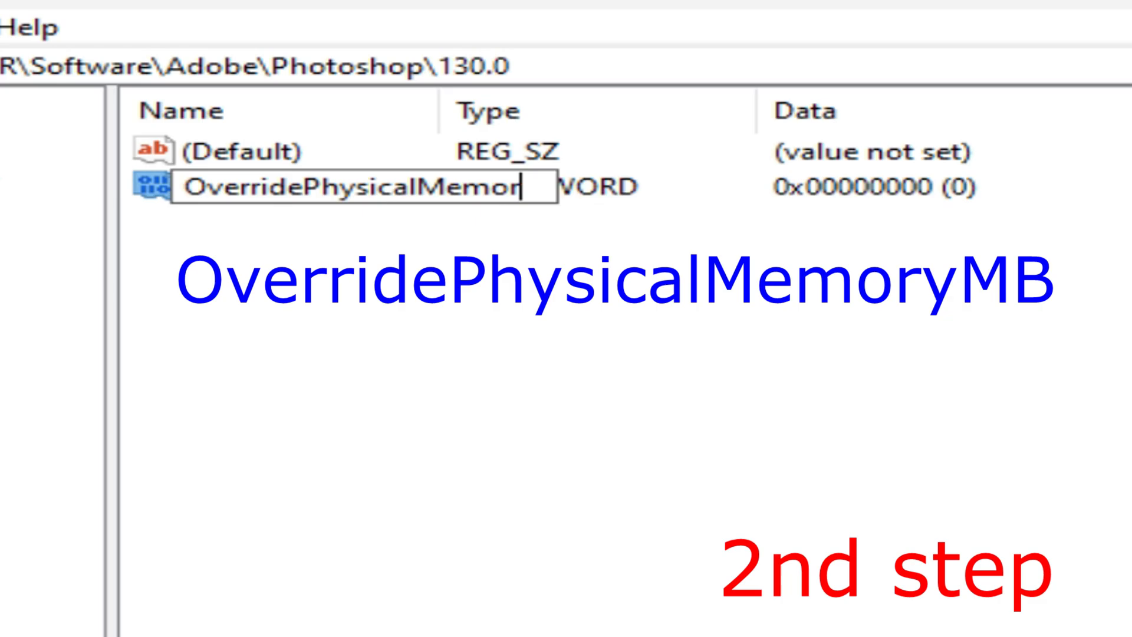
text(yMB)
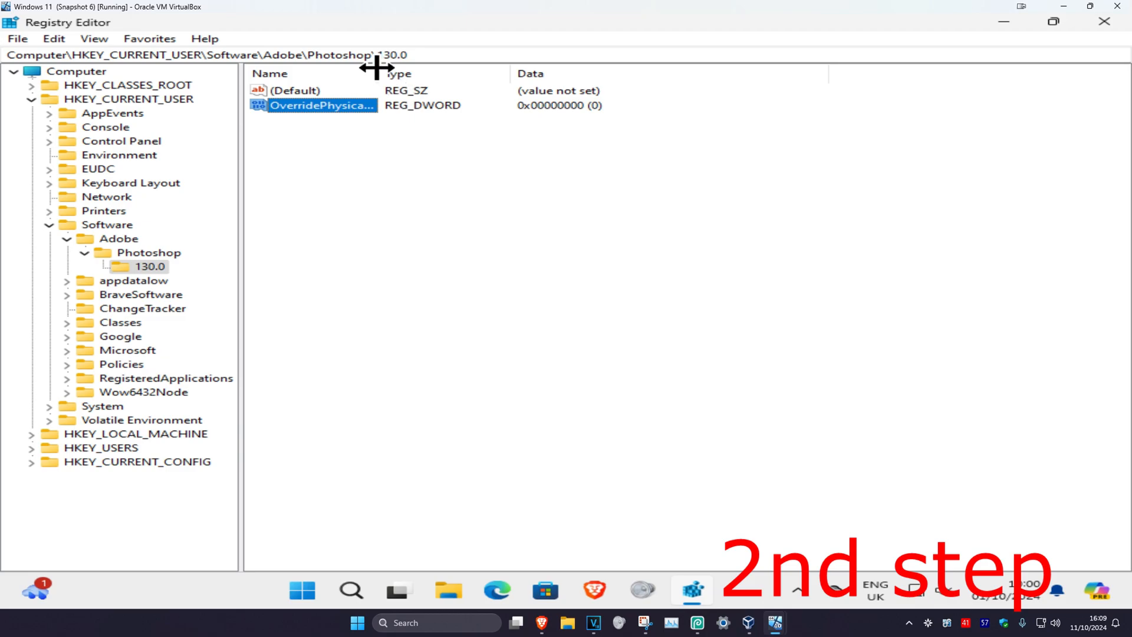
drag(381, 73, 453, 73)
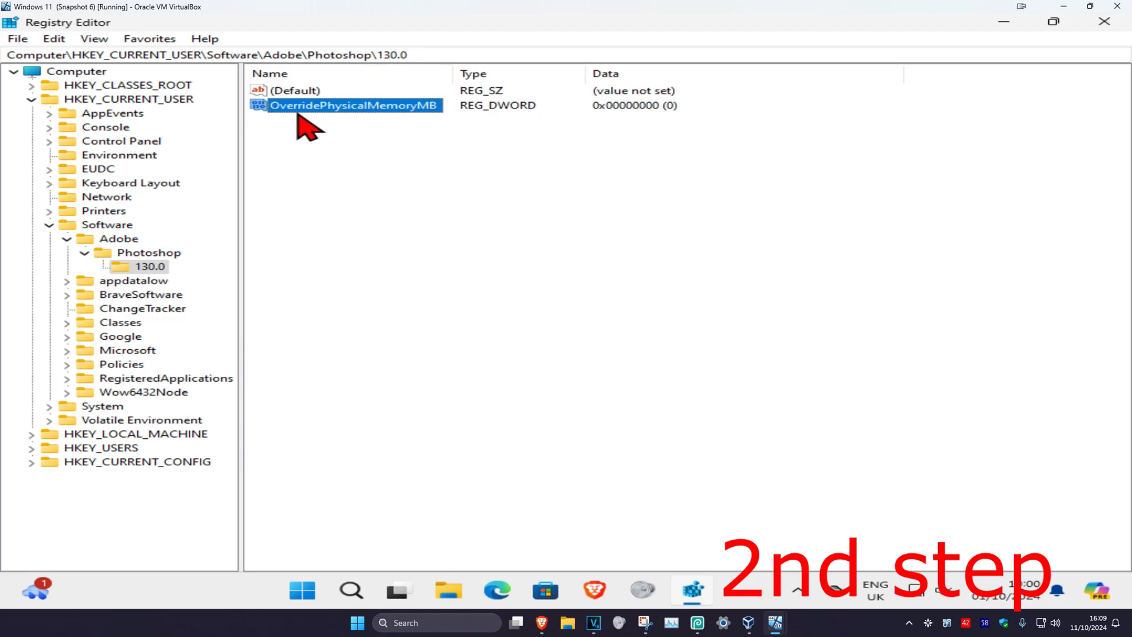
mouse_move(402, 152)
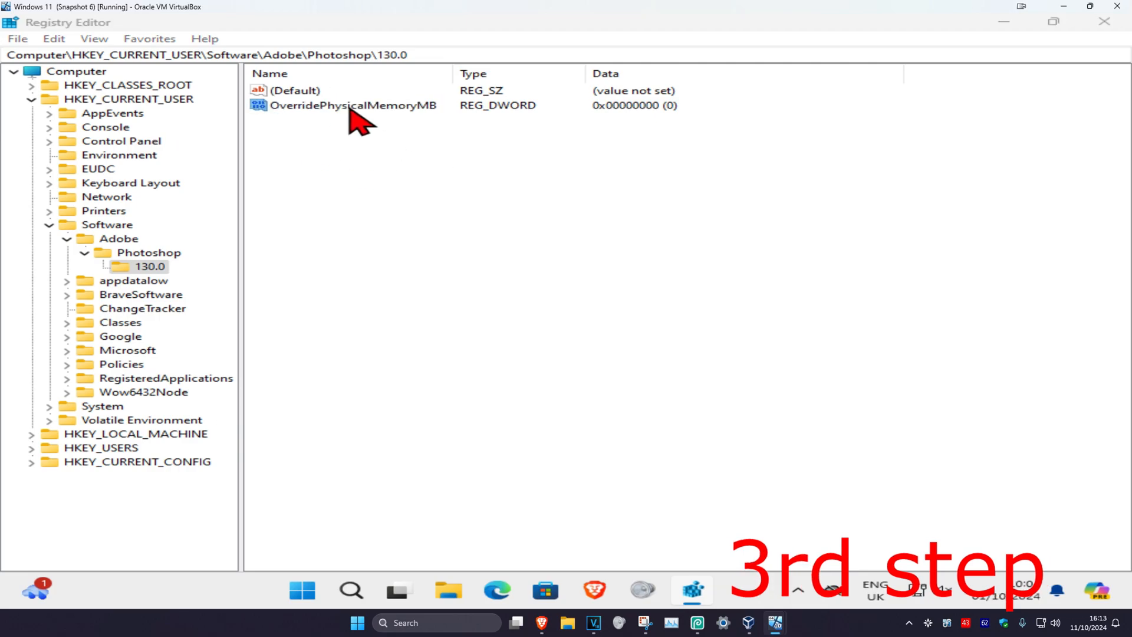
- Edit OverridePhysicalMemoryMB with its base switched to Decimal
double_click(350, 106)
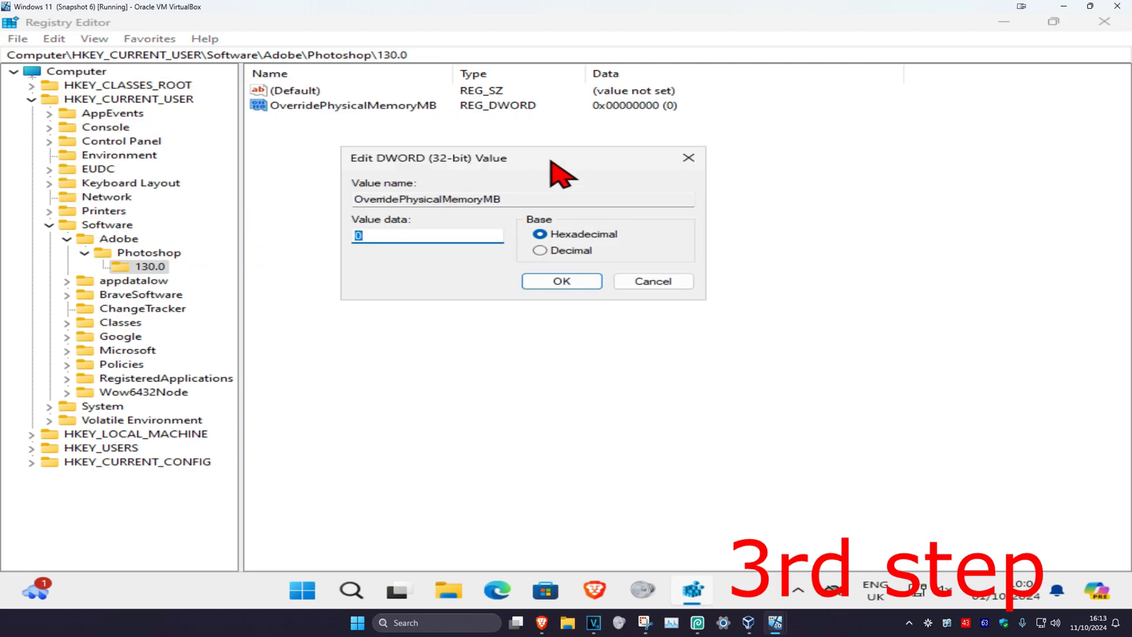
click(541, 250)
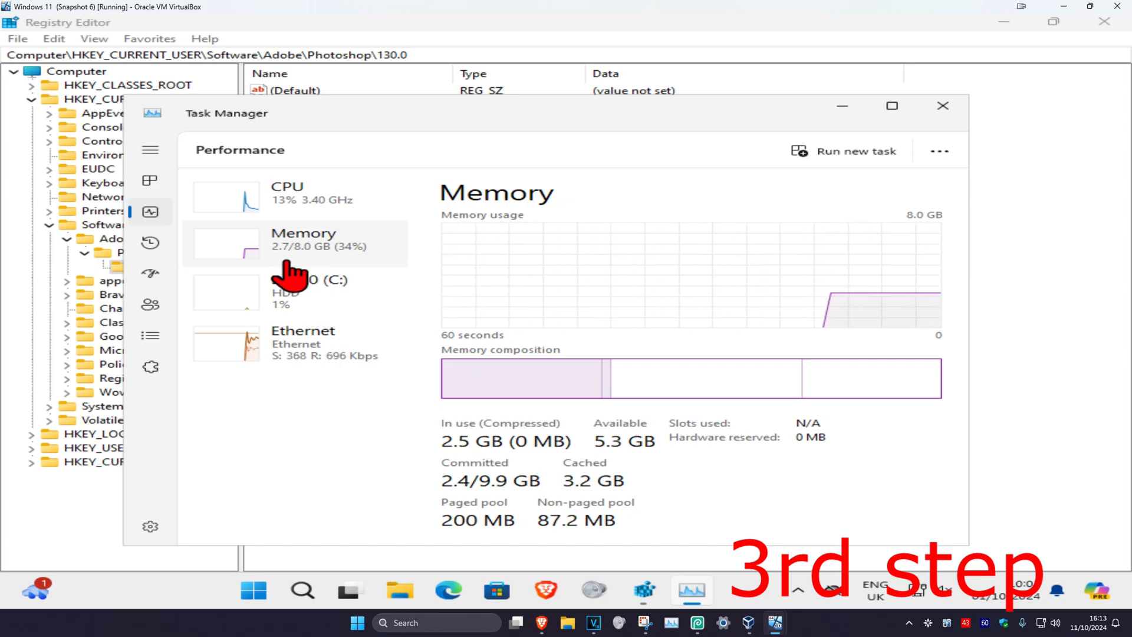
mouse_move(286, 269)
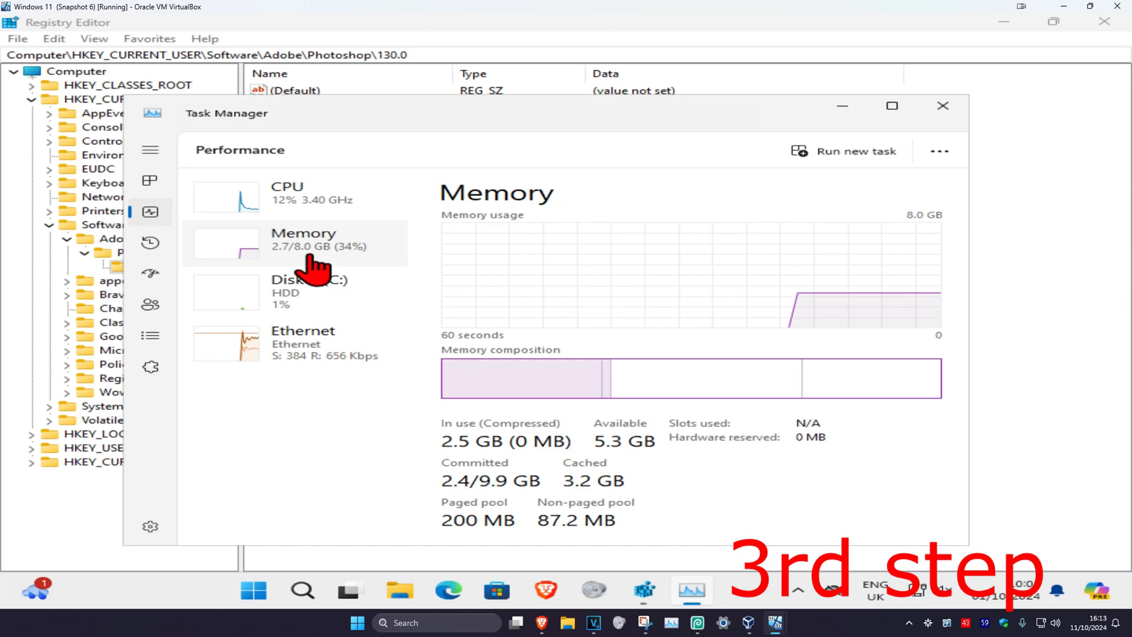
- Check installed memory in Task Manager, then open Windows search
click(301, 589)
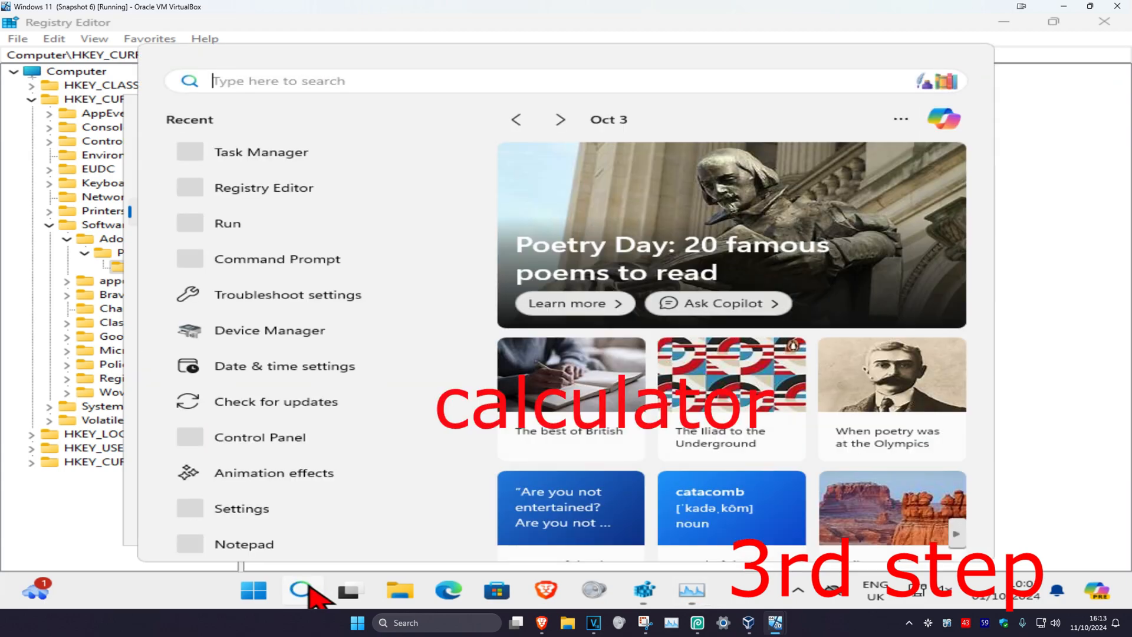
- Launch Calculator from search and compute 1024 × 4
text(calcul)
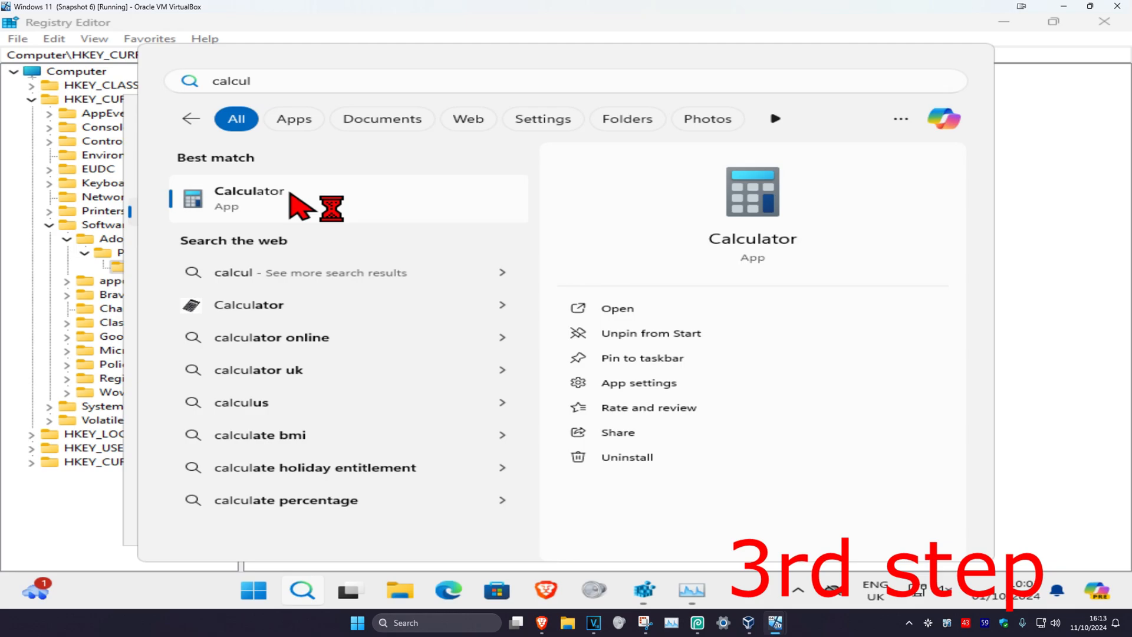
click(248, 198)
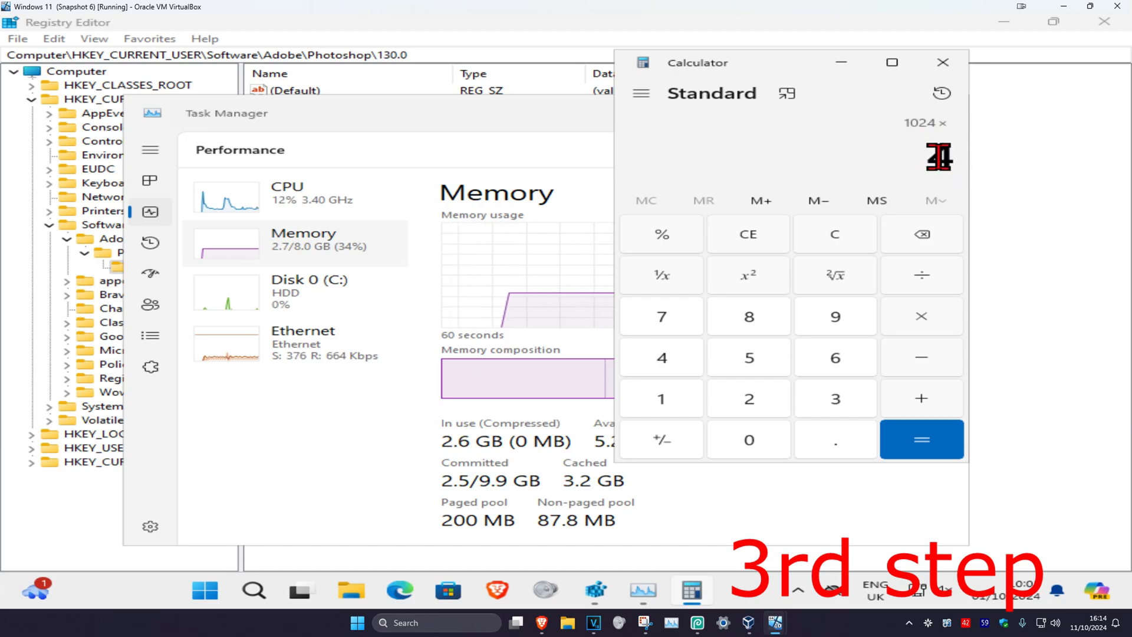
click(922, 440)
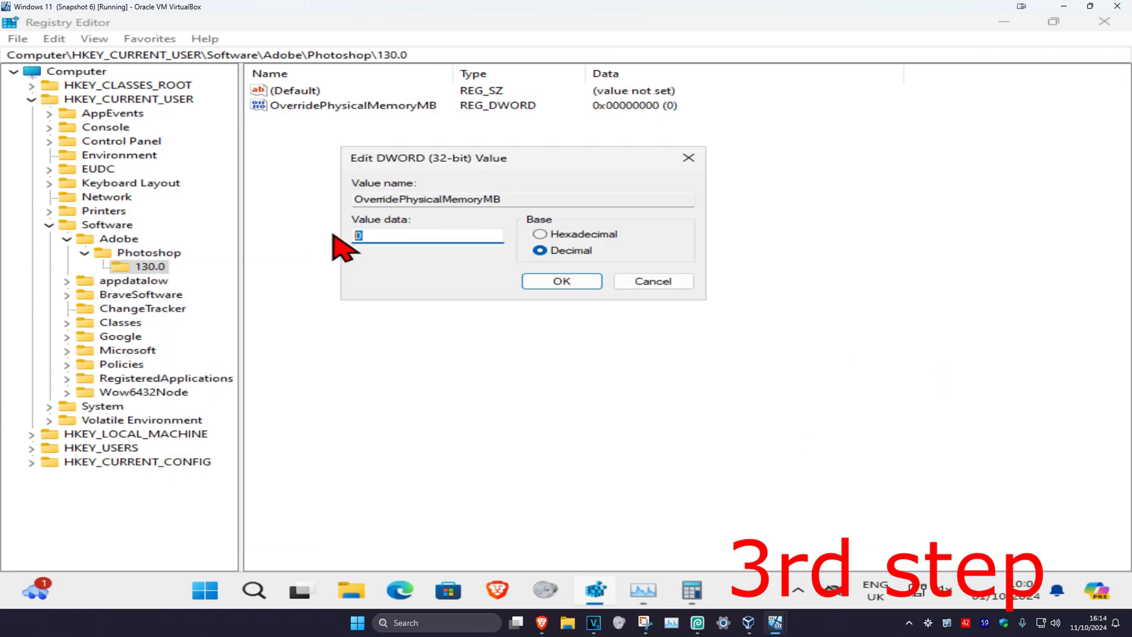
- Set OverridePhysicalMemoryMB's data to decimal 4096 and confirm
text(4096)
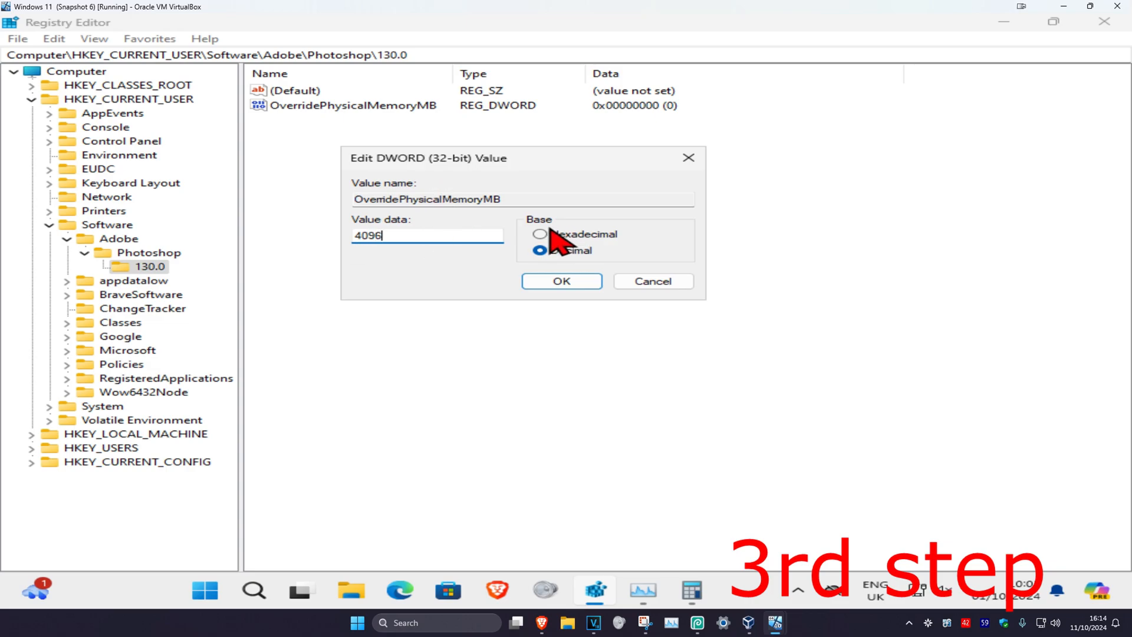
click(562, 281)
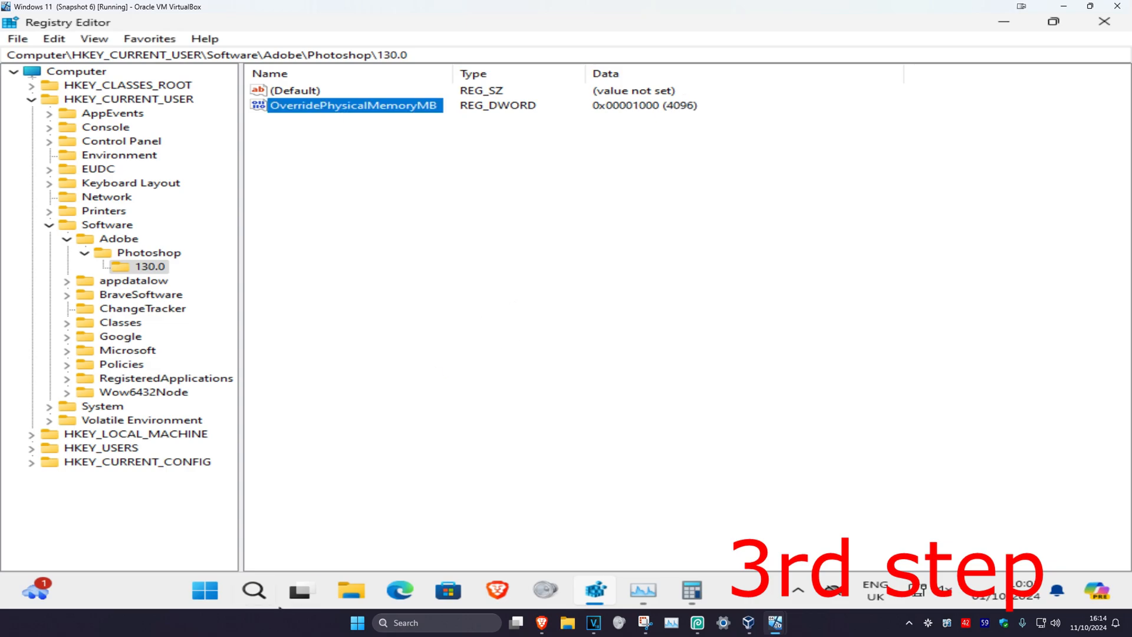
click(539, 298)
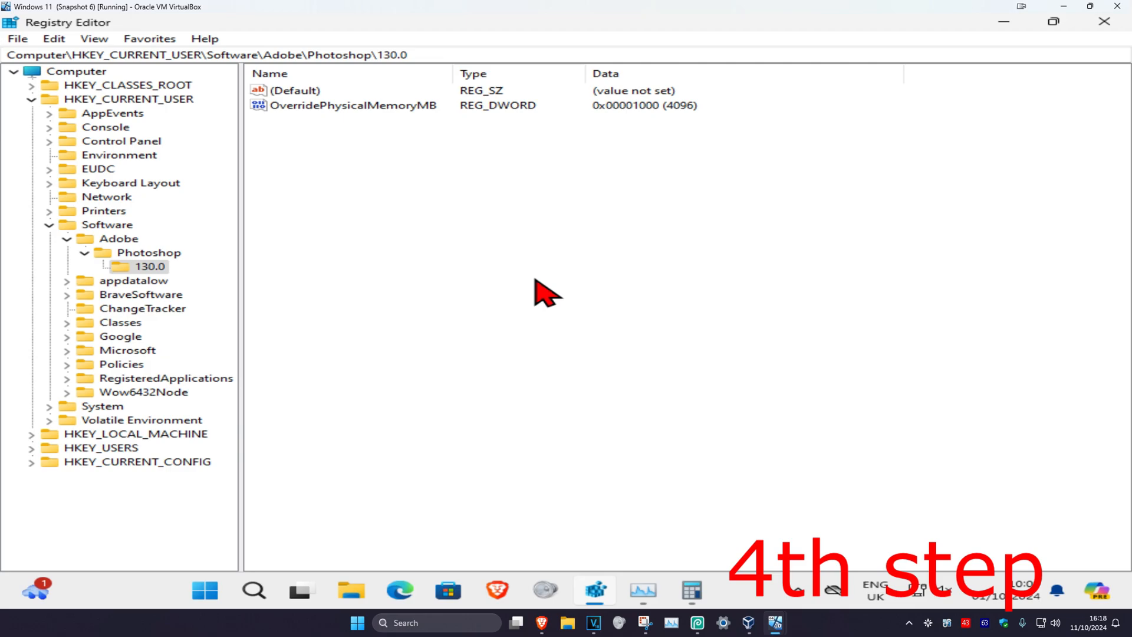
mouse_move(686, 115)
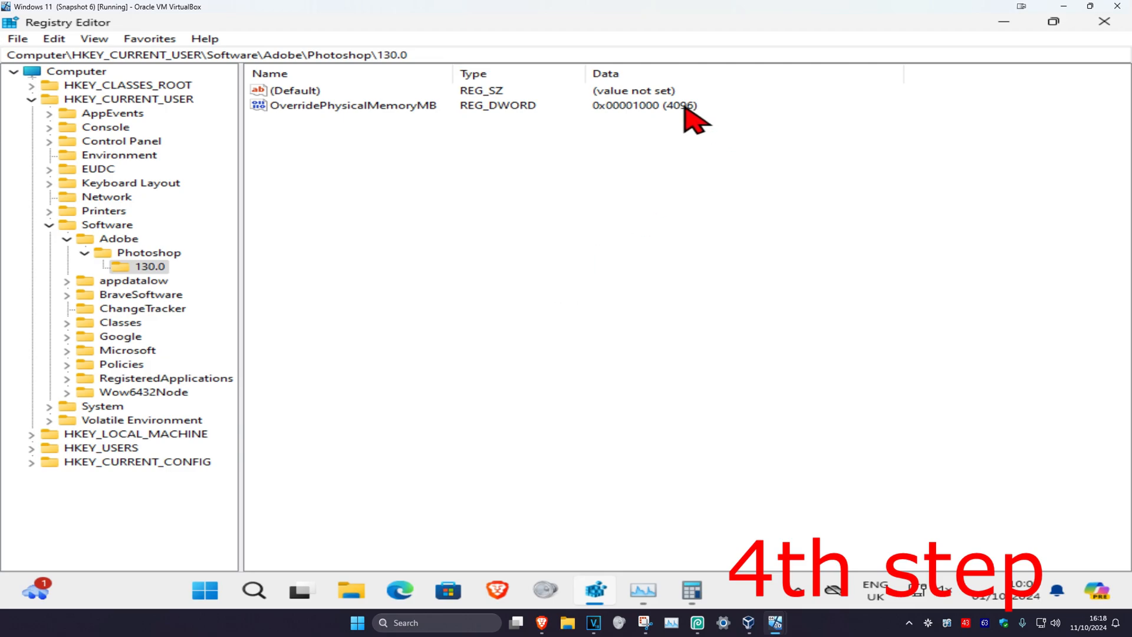
mouse_move(447, 283)
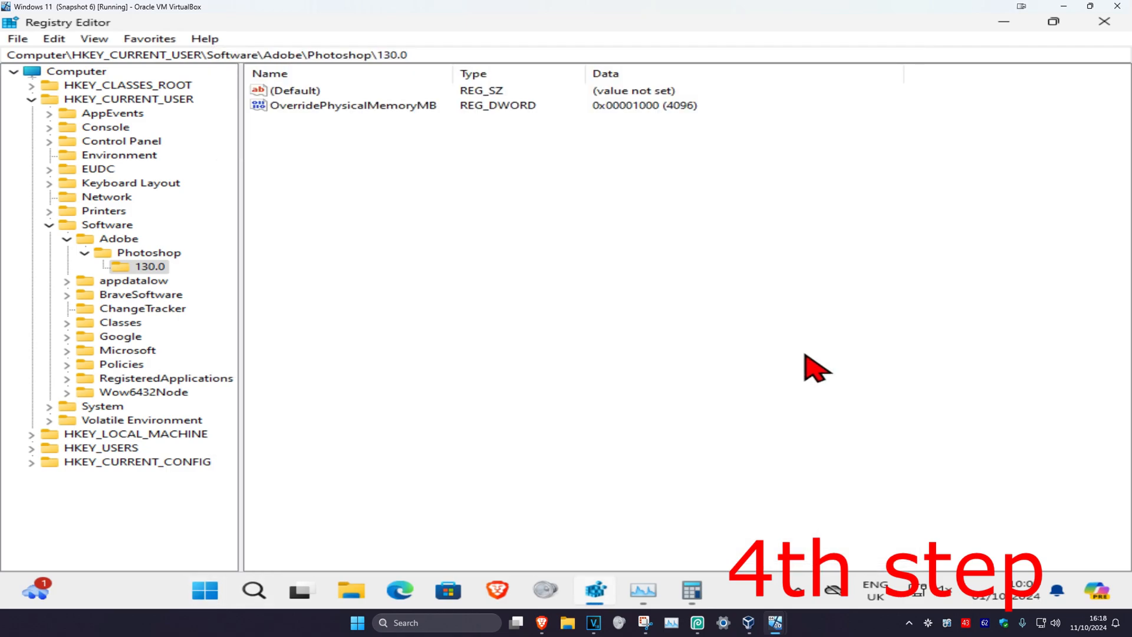
mouse_move(673, 115)
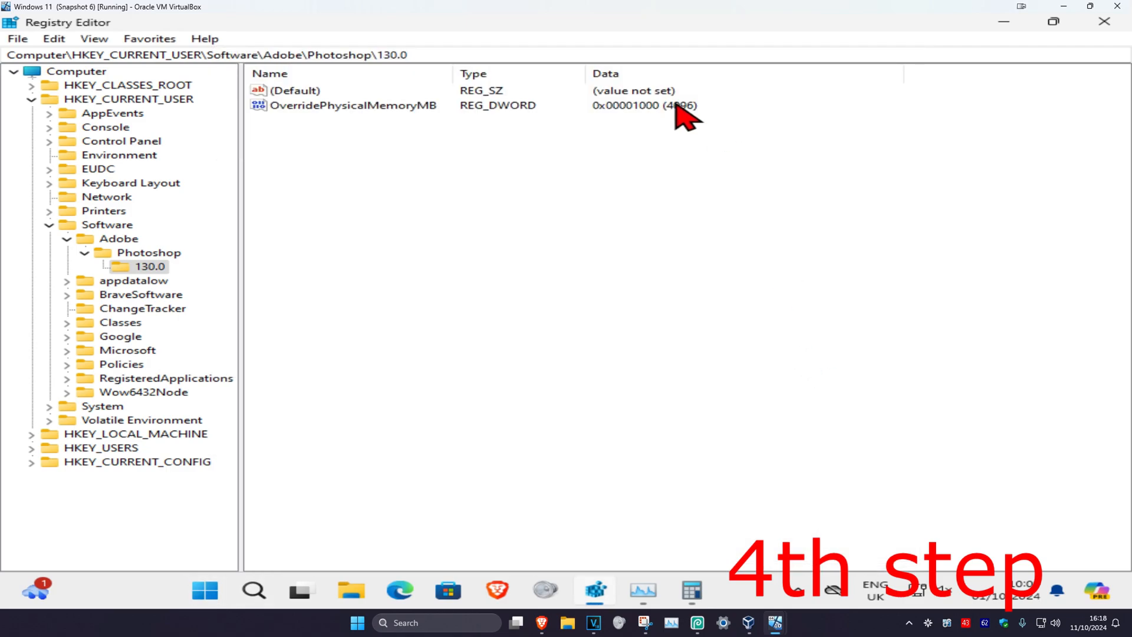